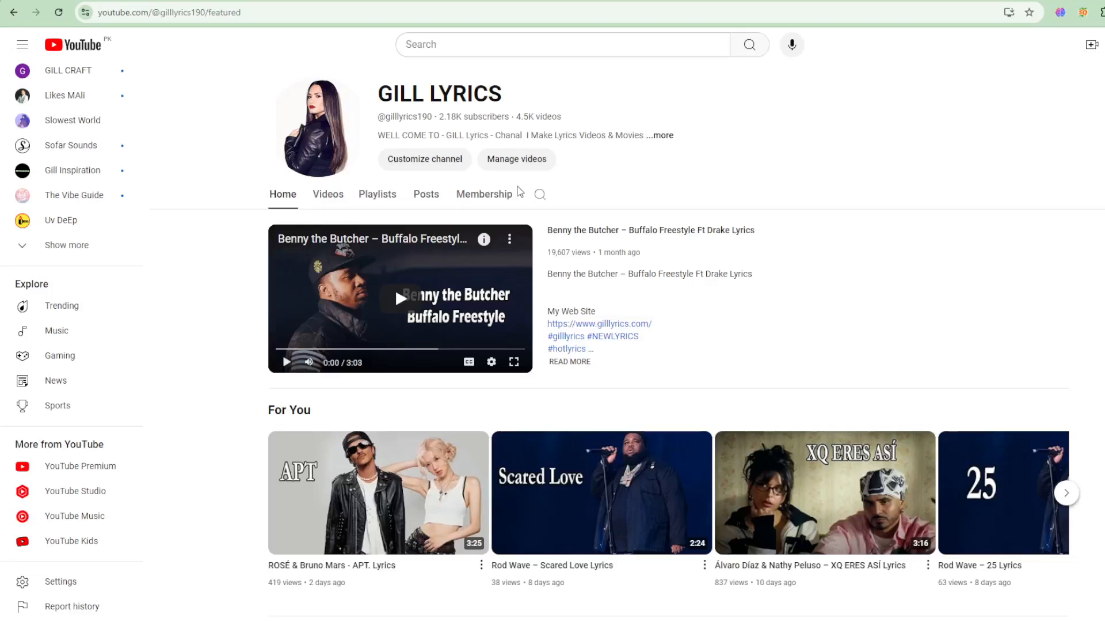
pyautogui.moveTo(510, 131)
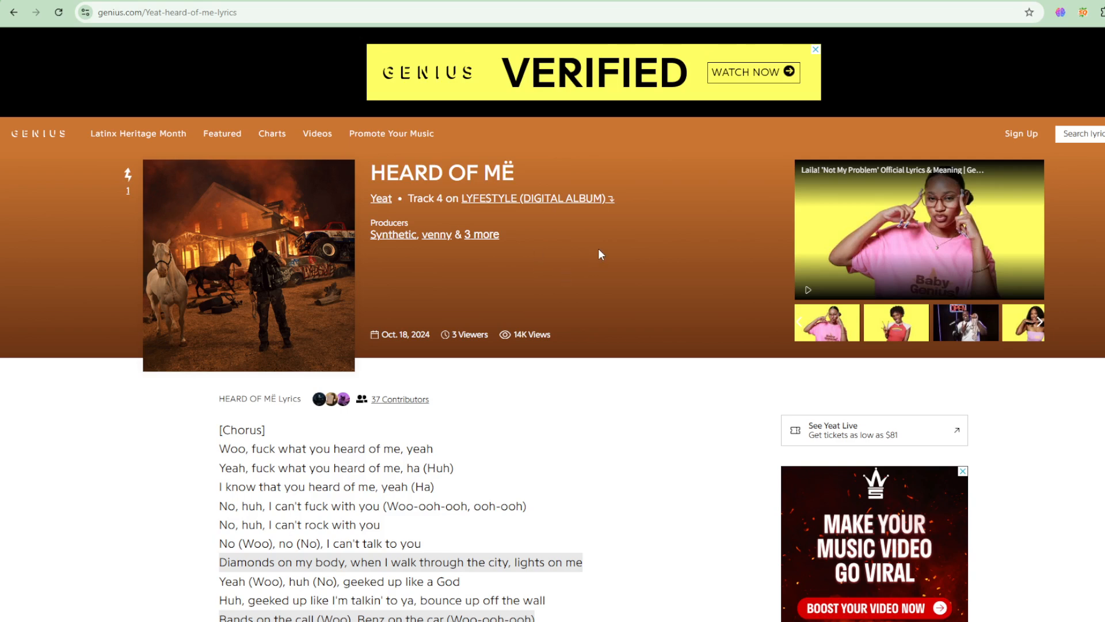
pyautogui.moveTo(597, 248)
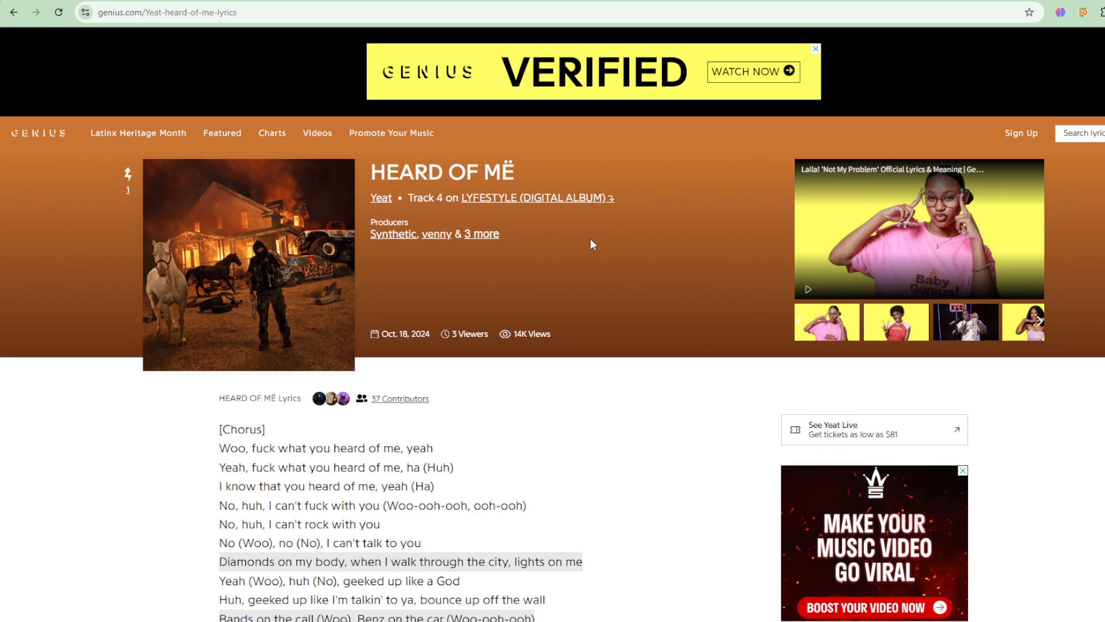
# Scroll down from the HEARD OF MË header through the first chorus to the Bridge section.
pyautogui.scroll(-3)
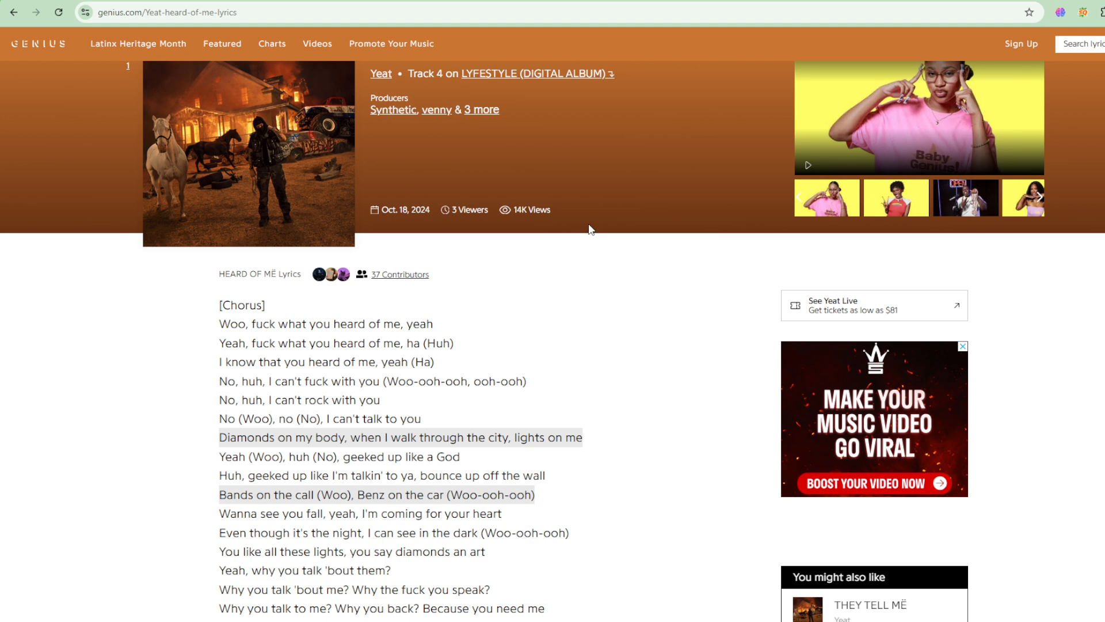
pyautogui.moveTo(607, 218)
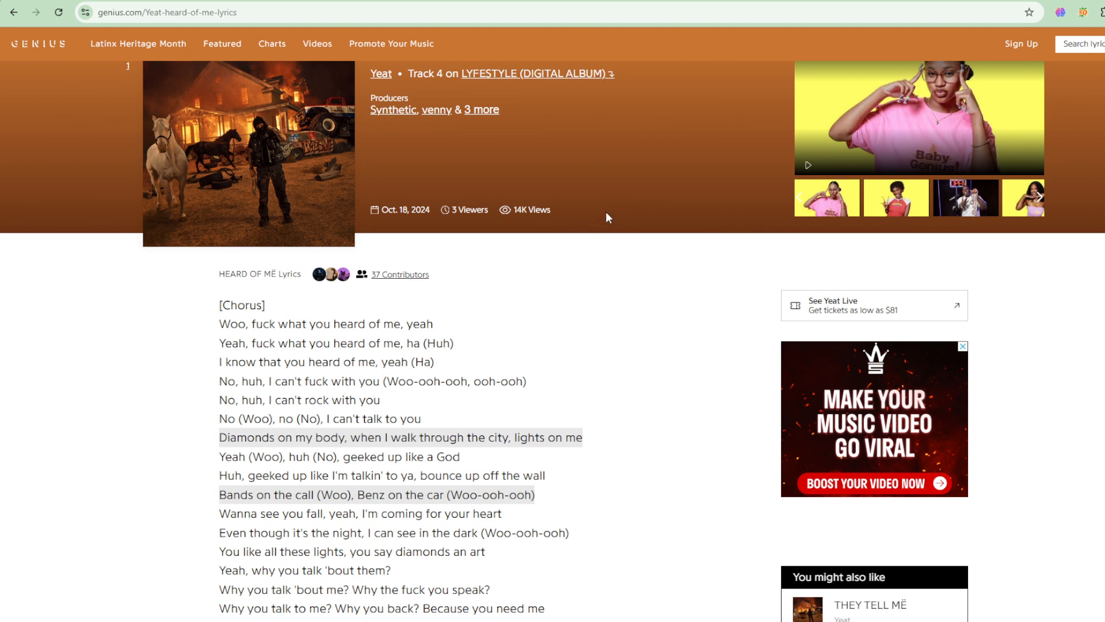
pyautogui.scroll(-3)
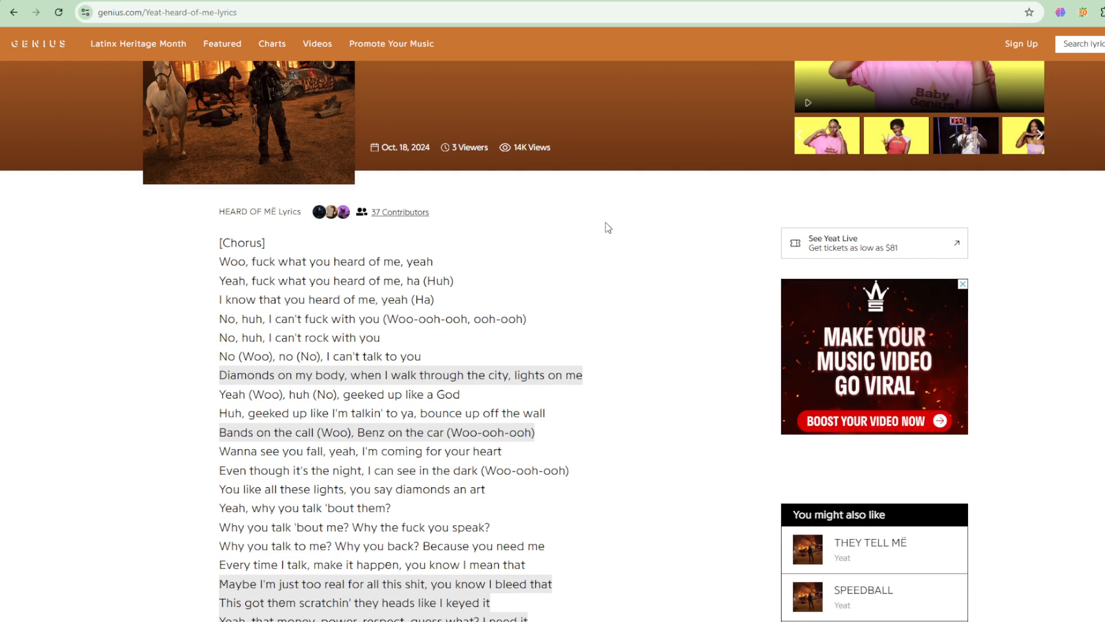
pyautogui.scroll(-3)
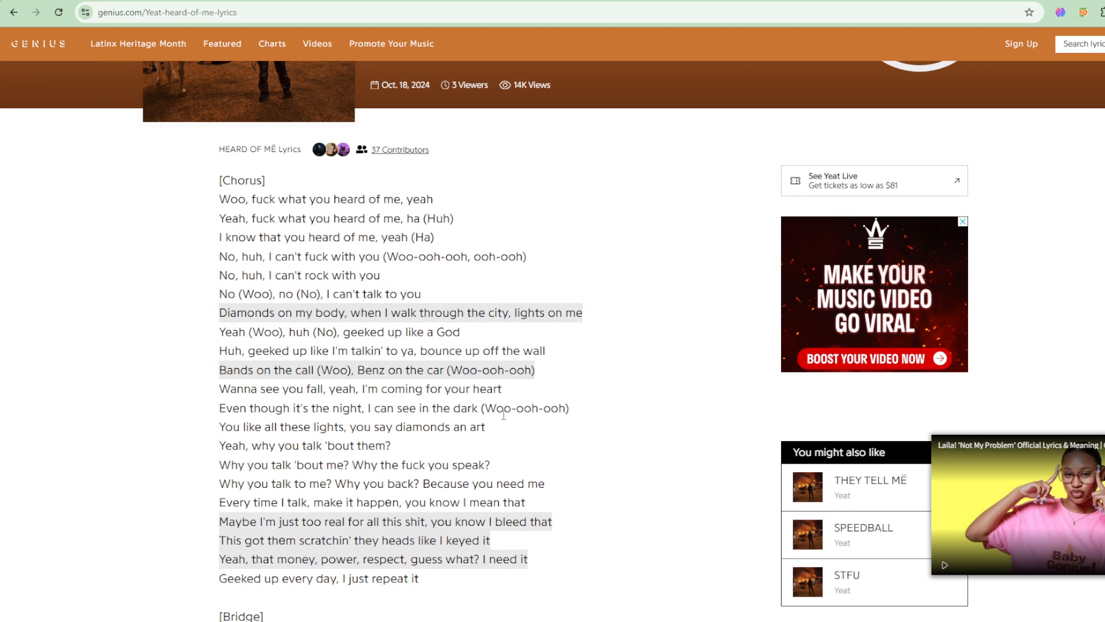
pyautogui.scroll(-3)
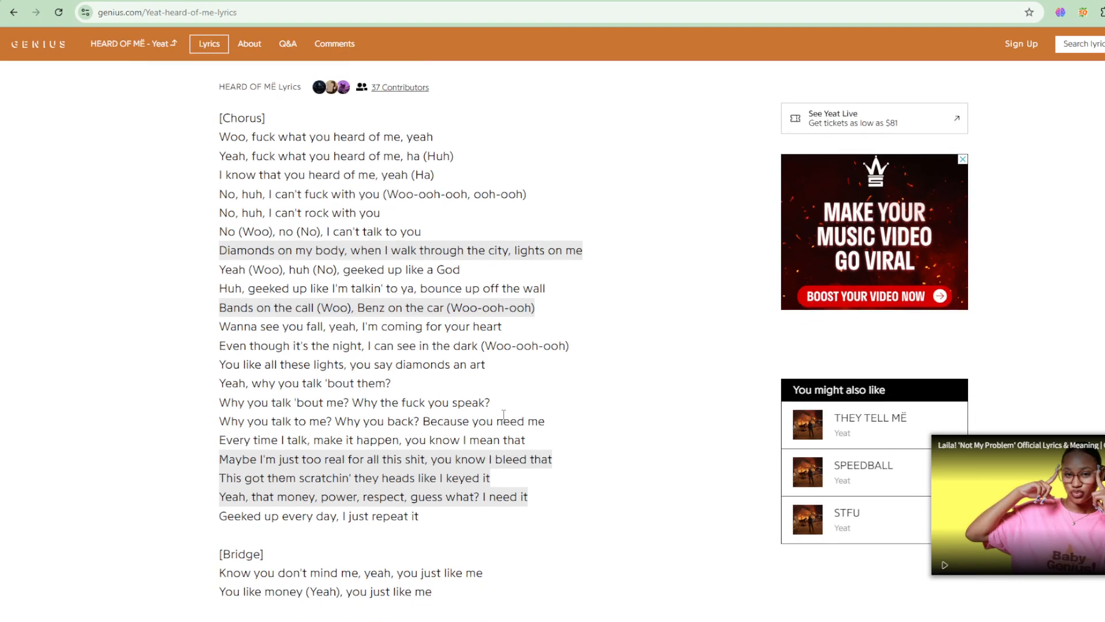
pyautogui.scroll(-3)
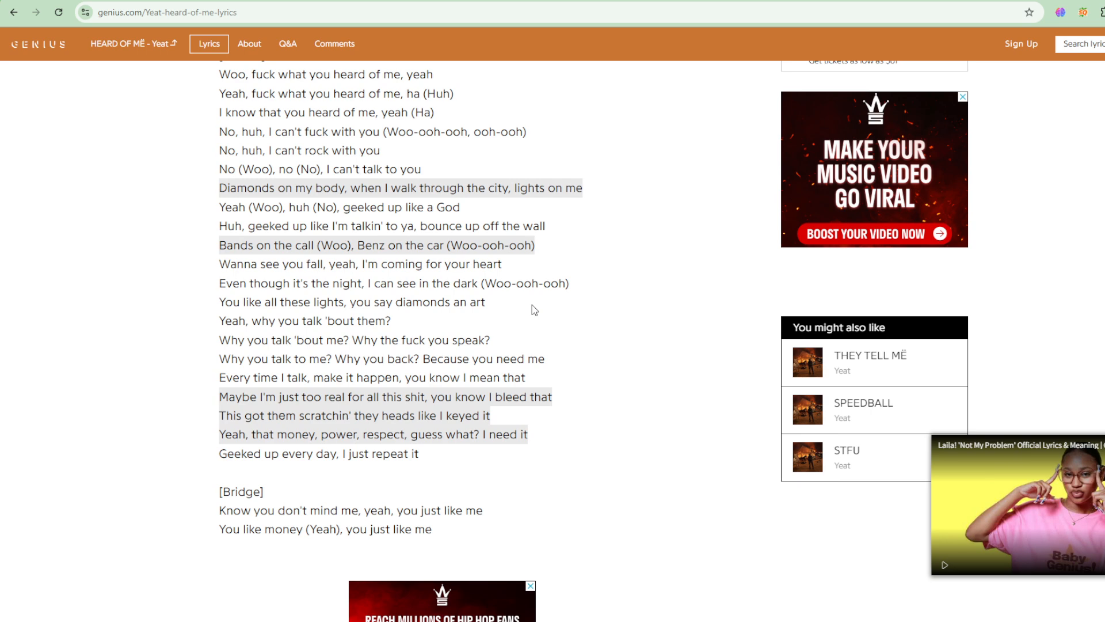
pyautogui.scroll(-3)
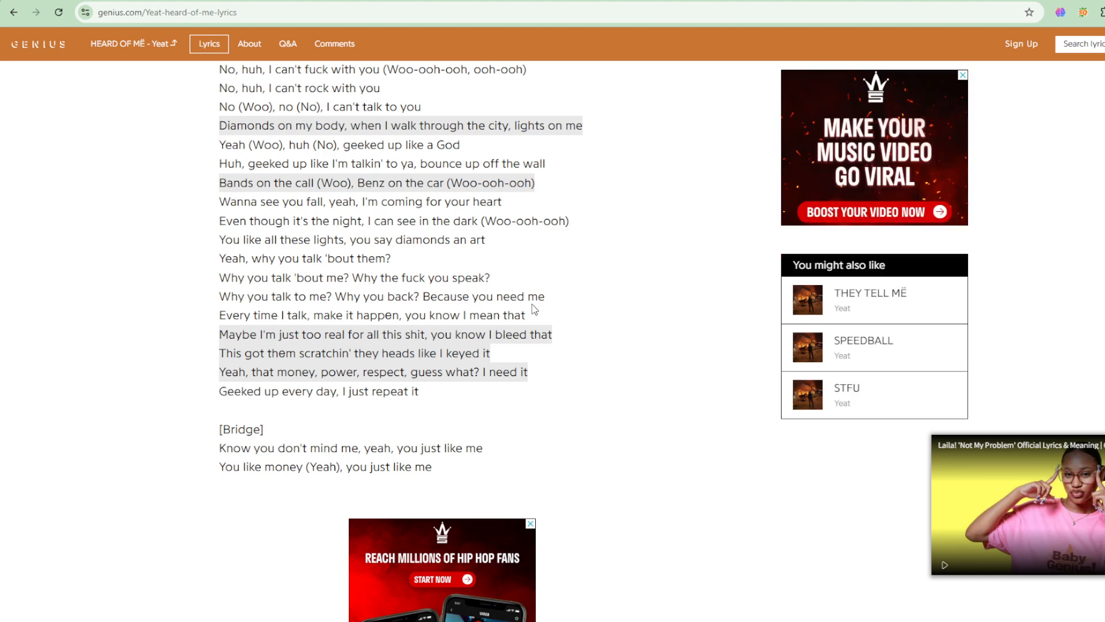
pyautogui.scroll(-3)
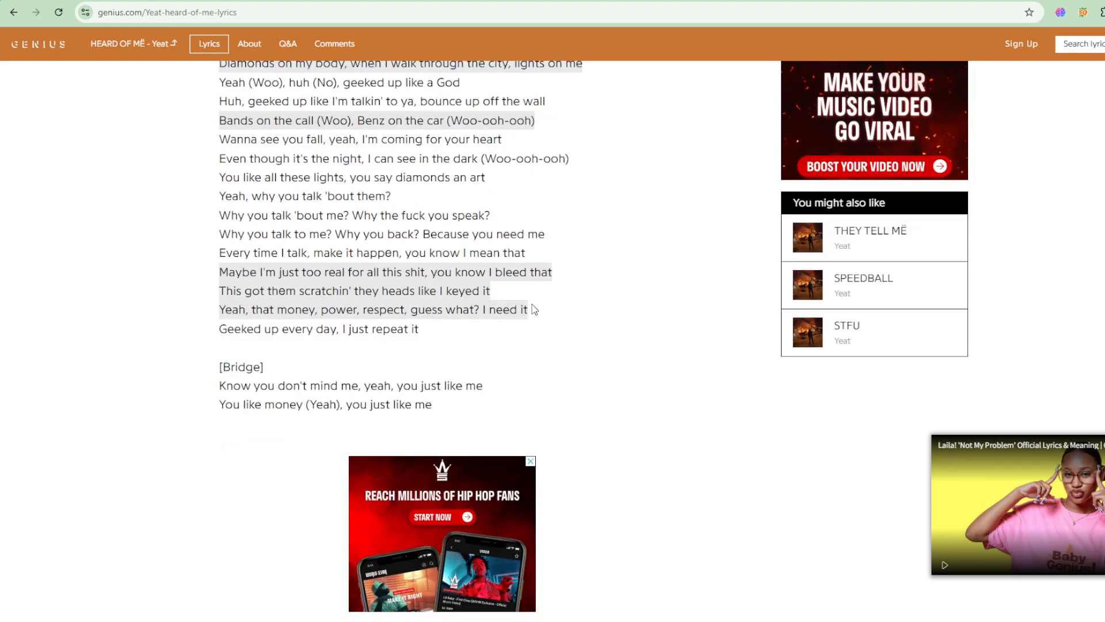
pyautogui.scroll(-3)
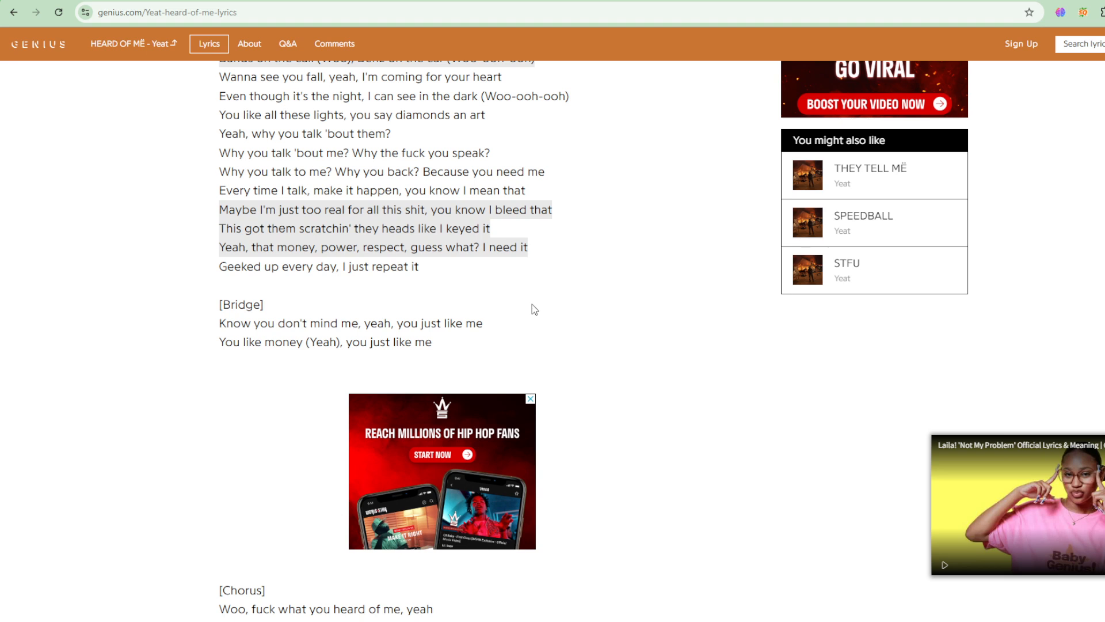
# Scroll through the second Chorus down to the share/Embed buttons at the lyrics' end.
pyautogui.scroll(-3)
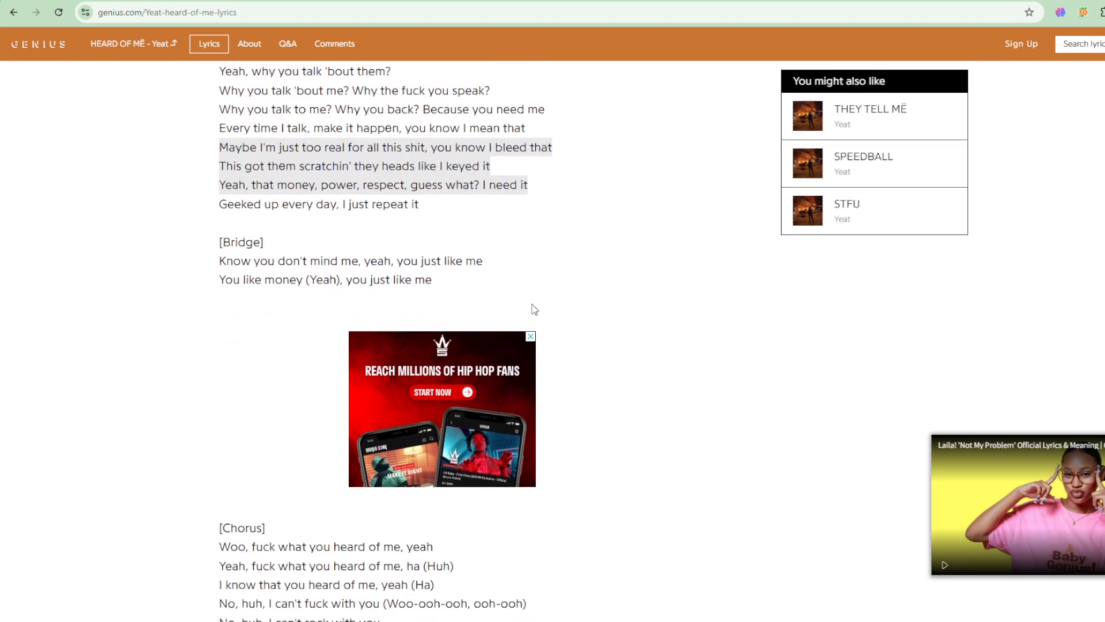
pyautogui.scroll(-3)
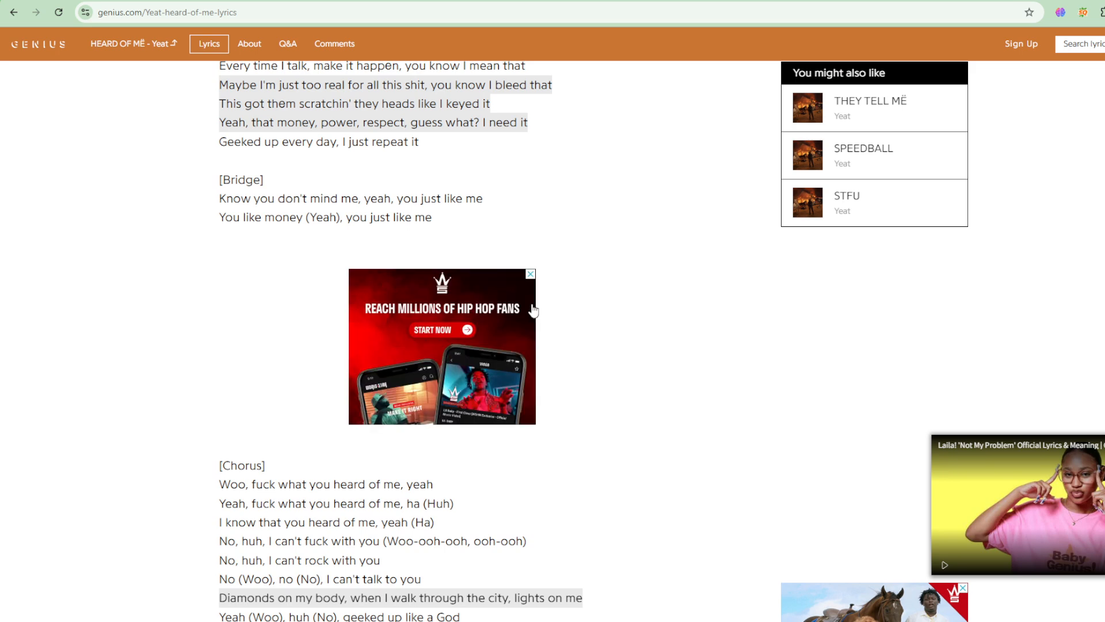
pyautogui.scroll(-3)
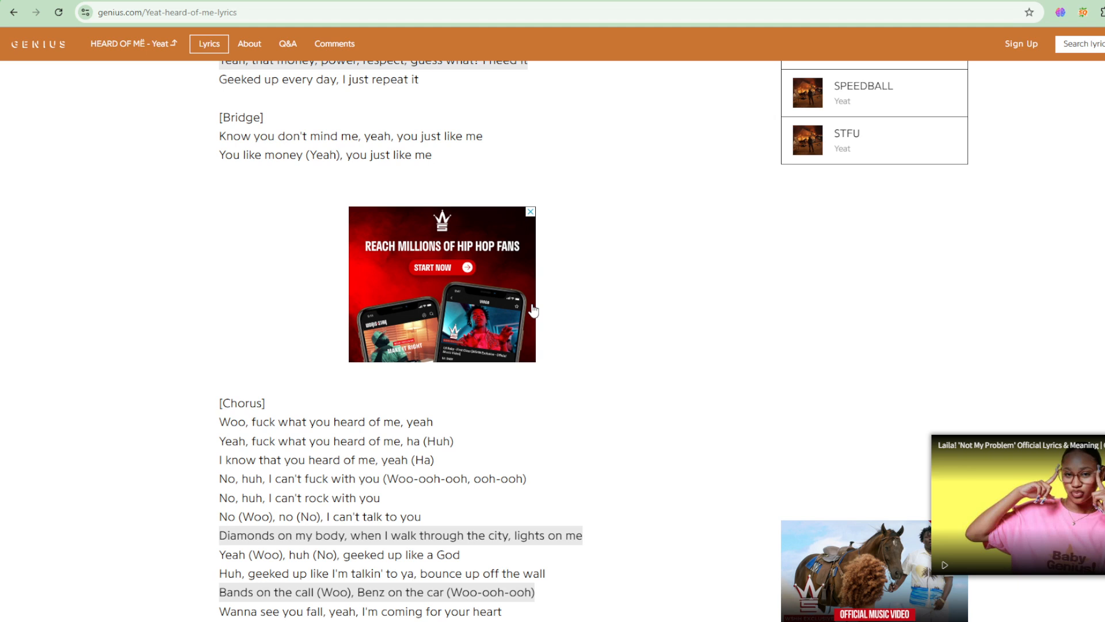
pyautogui.moveTo(534, 309)
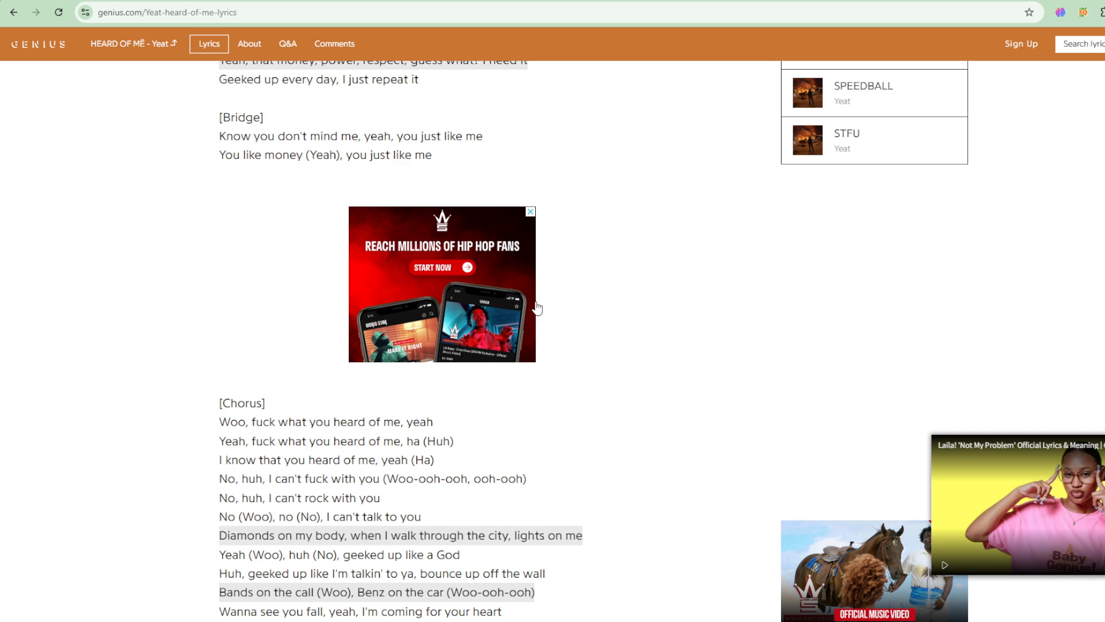
pyautogui.scroll(-3)
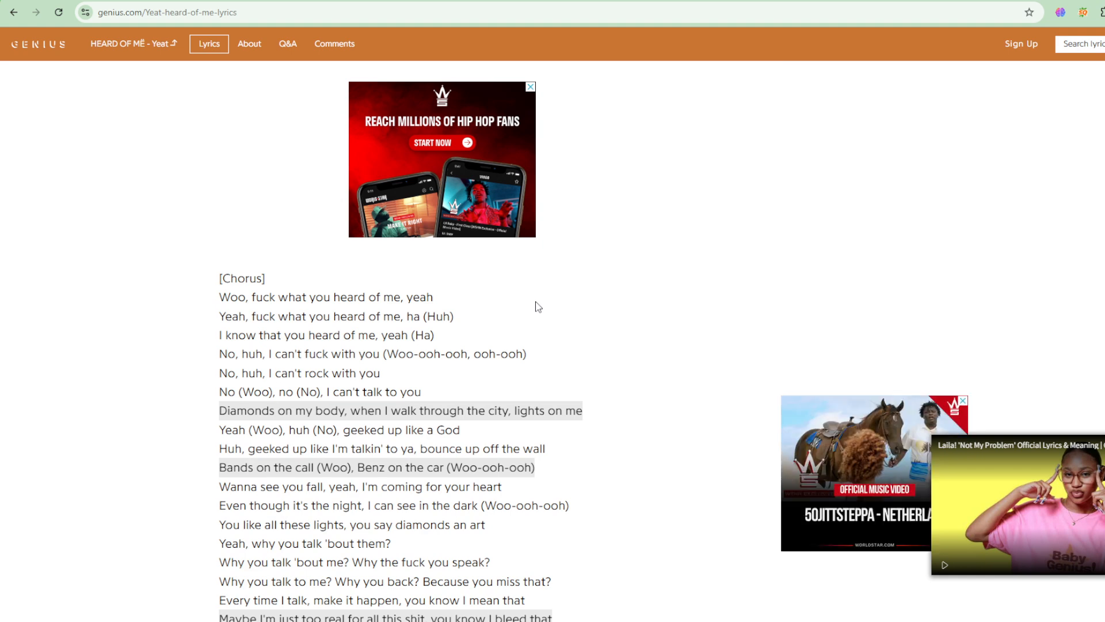
pyautogui.scroll(-3)
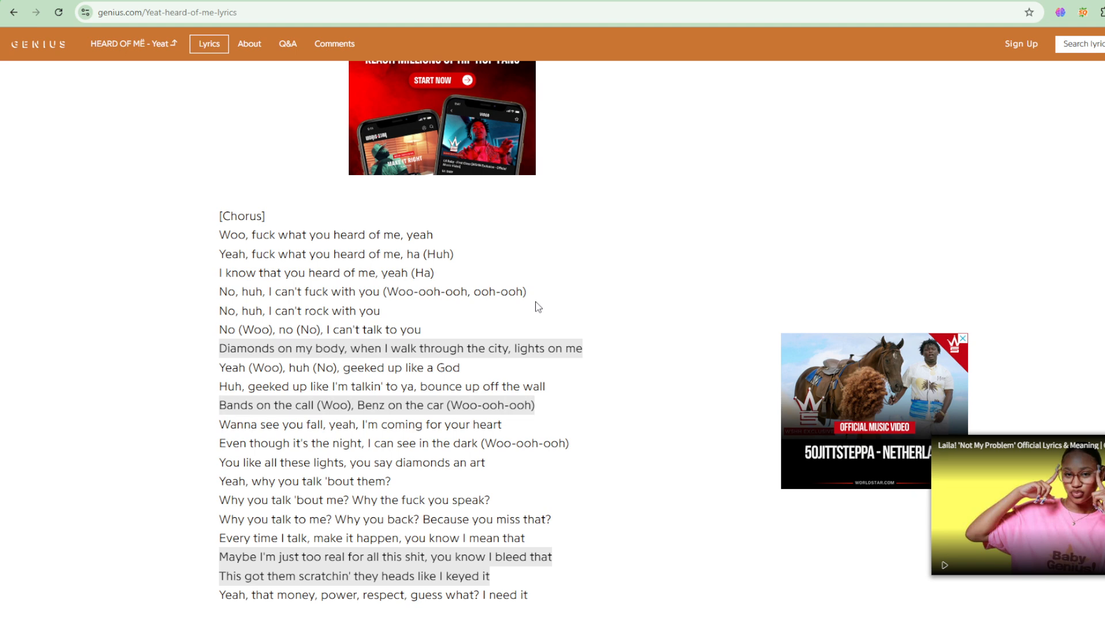
pyautogui.scroll(-3)
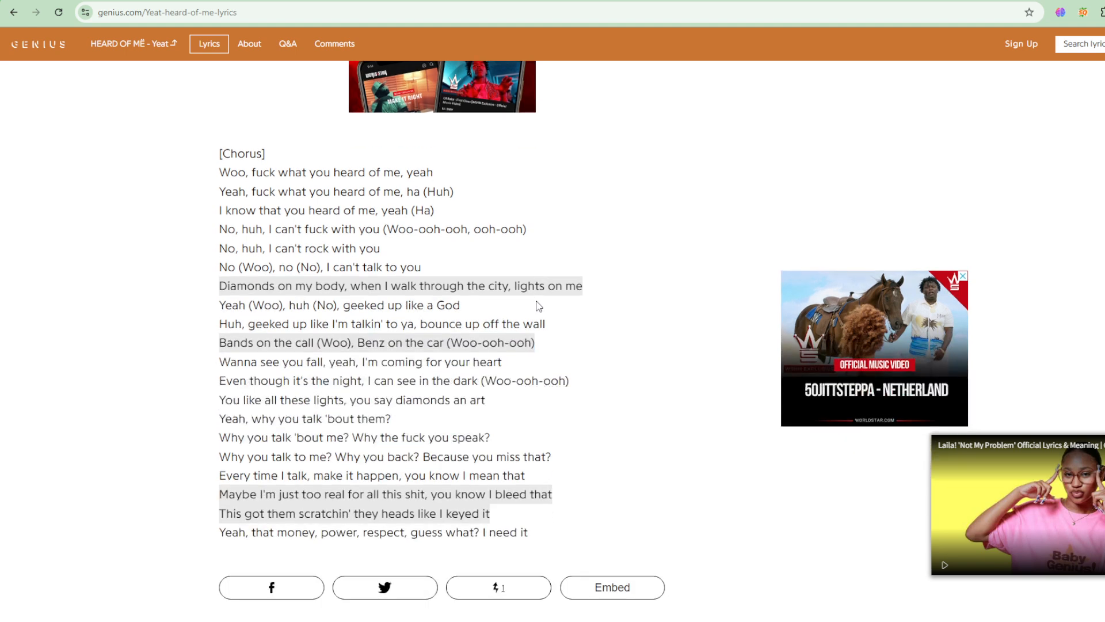
pyautogui.scroll(-3)
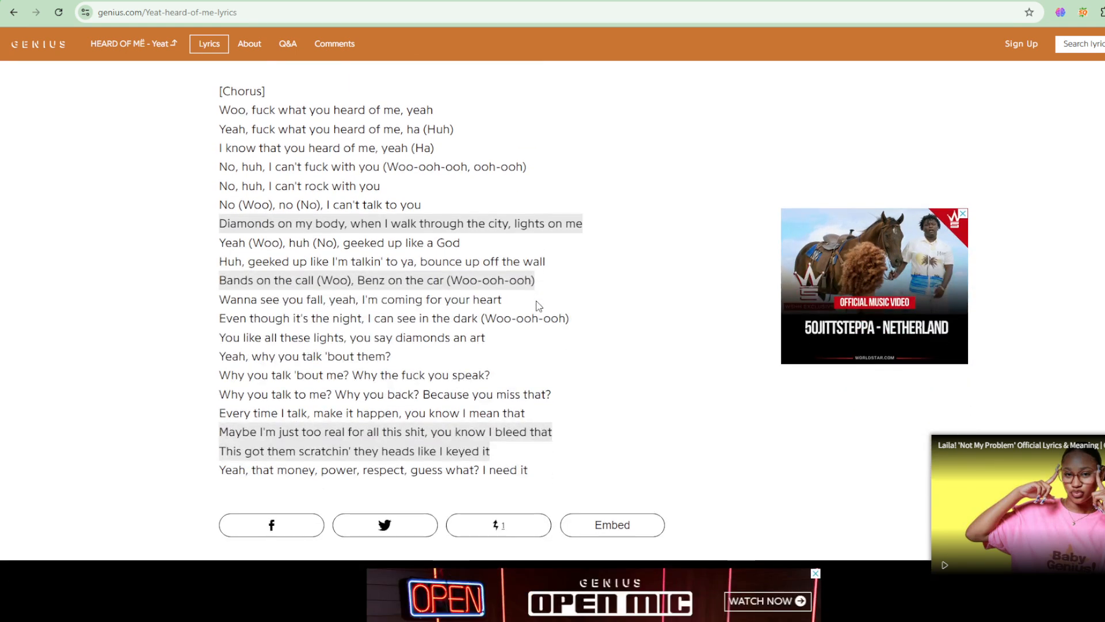
# Scroll back up toward the song's page header.
pyautogui.scroll(3)
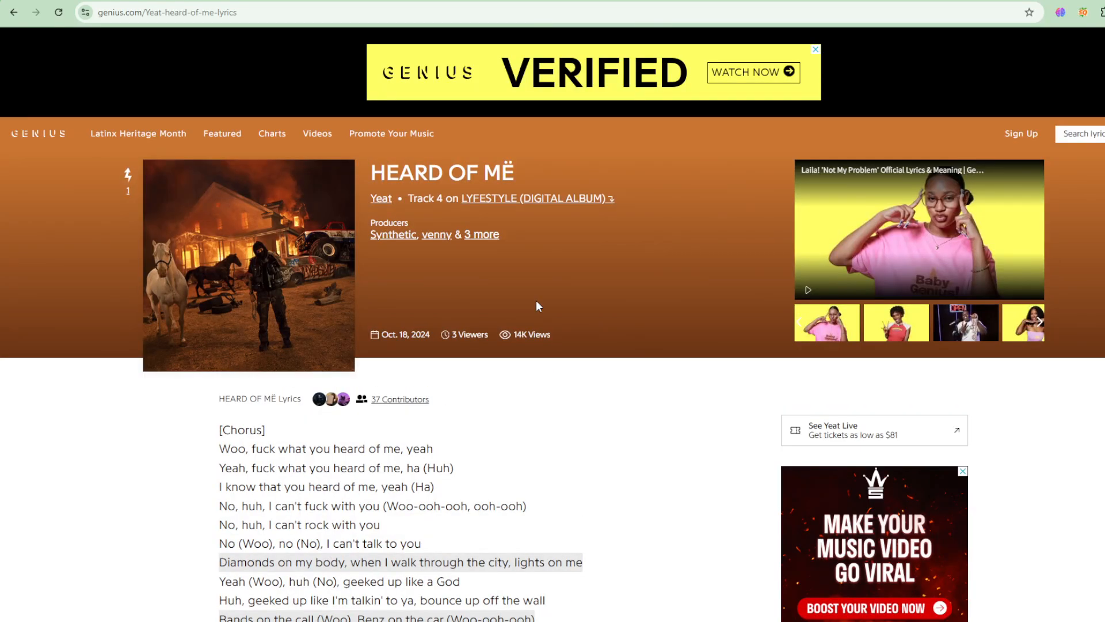
# Scroll down to the lyrics so the 'Bands on the call (Woo), Benz on the car' line is in view.
pyautogui.scroll(-3)
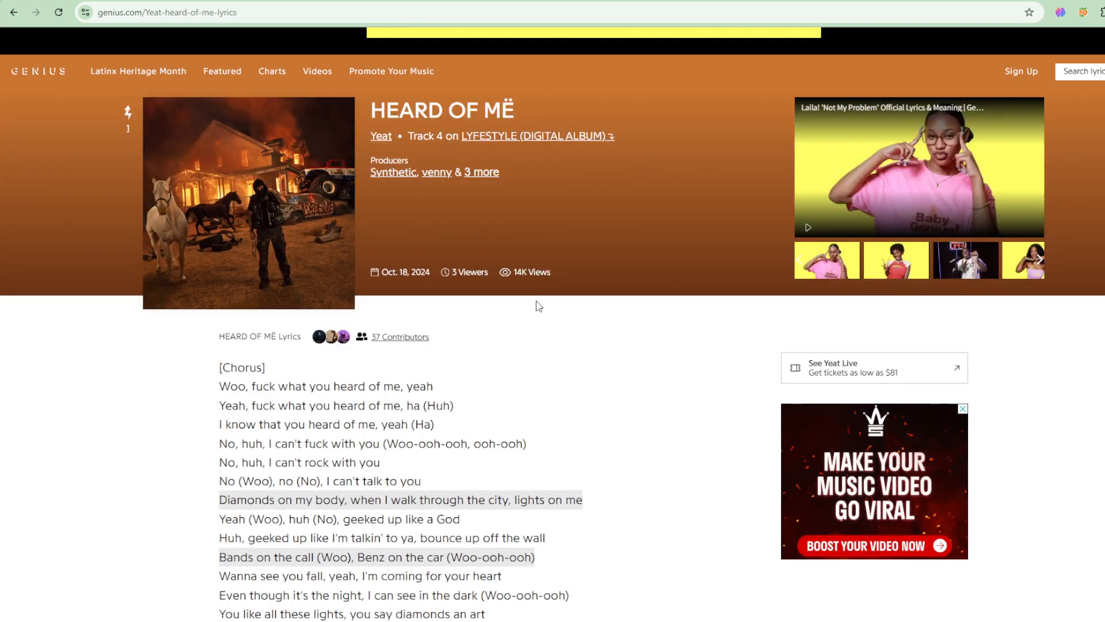
pyautogui.scroll(-3)
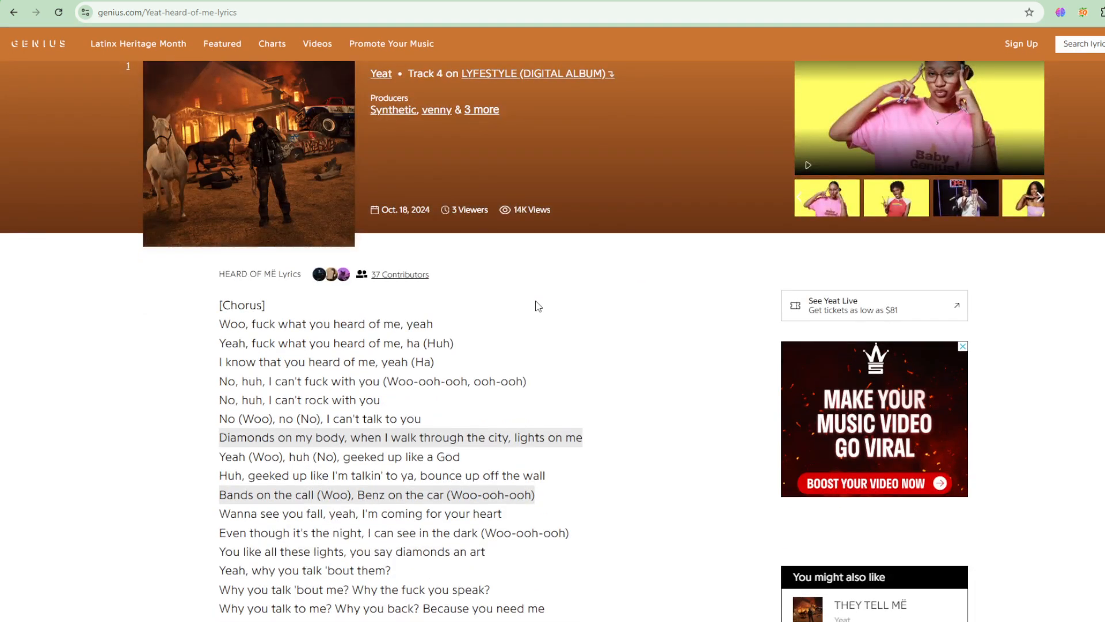
pyautogui.scroll(-3)
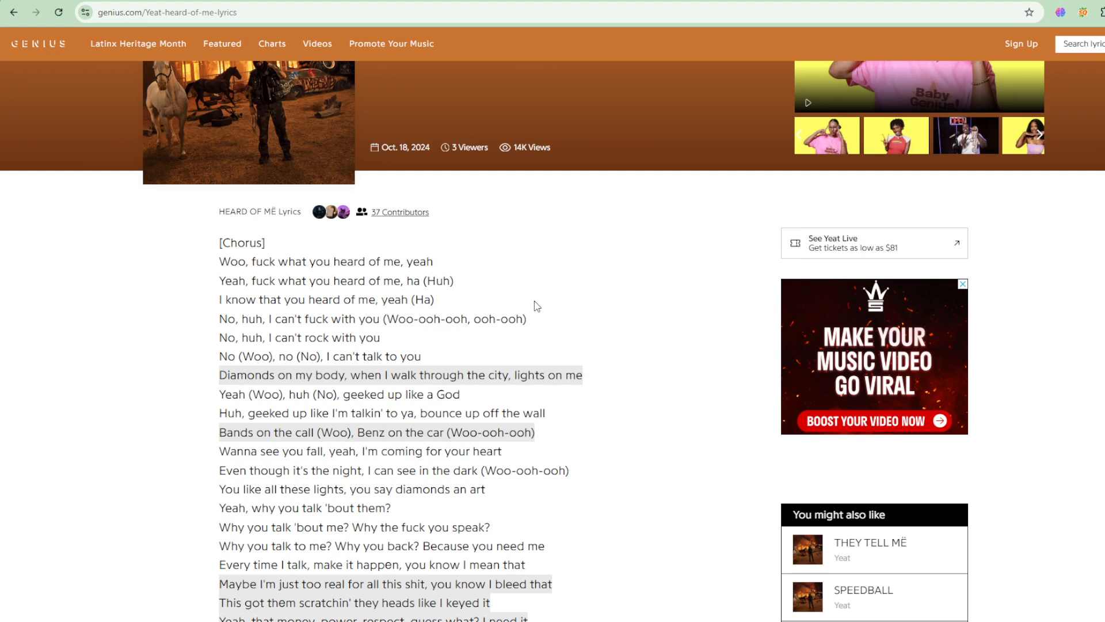
pyautogui.scroll(-3)
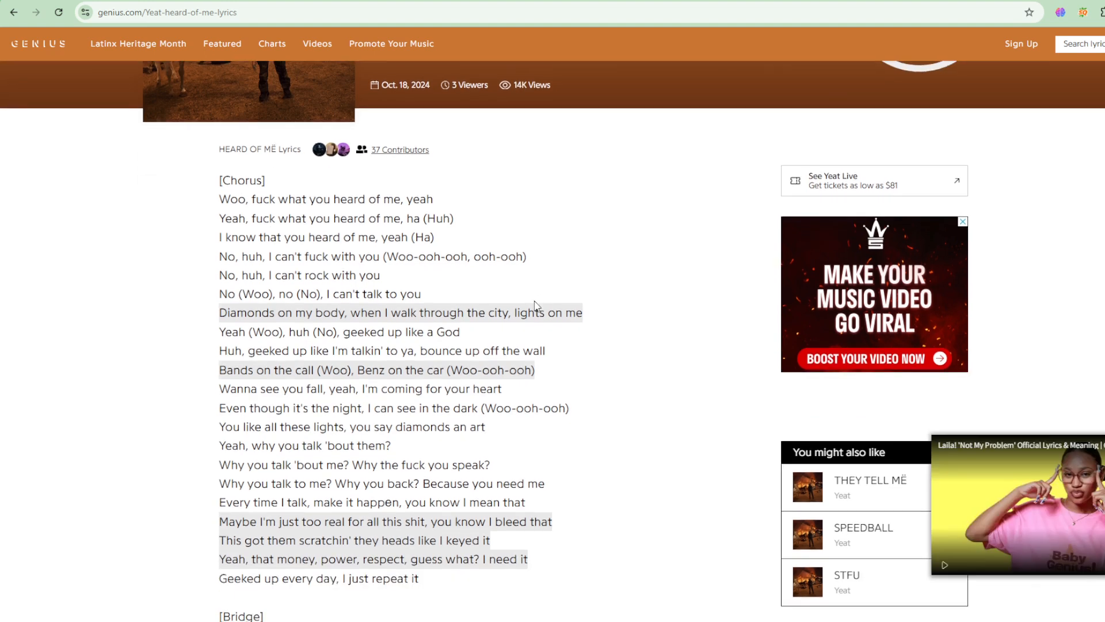
pyautogui.moveTo(535, 303)
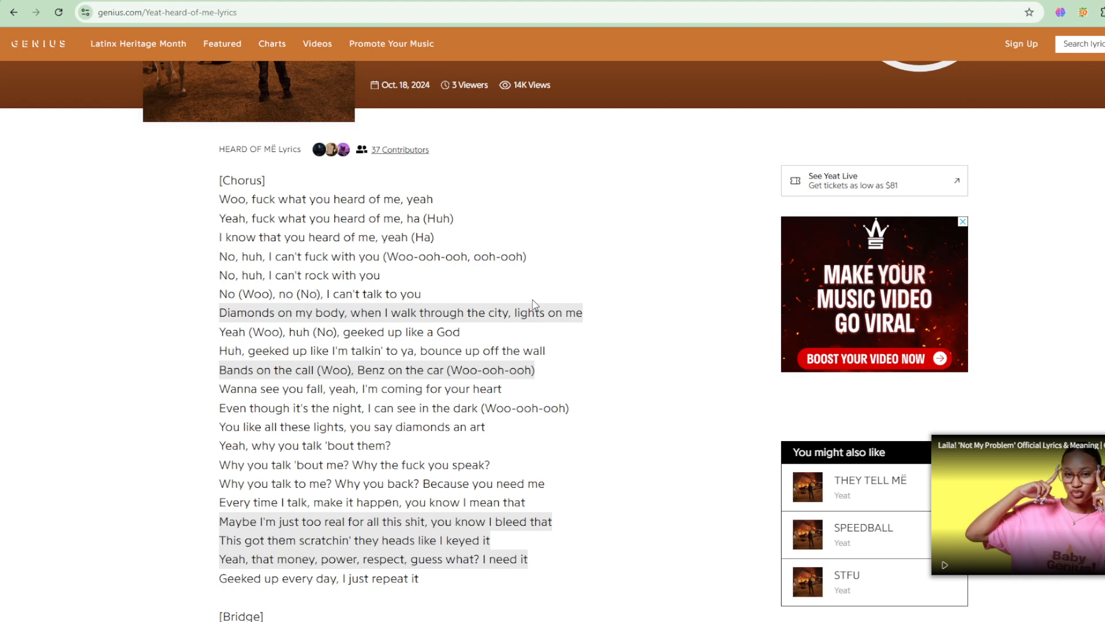
pyautogui.scroll(3)
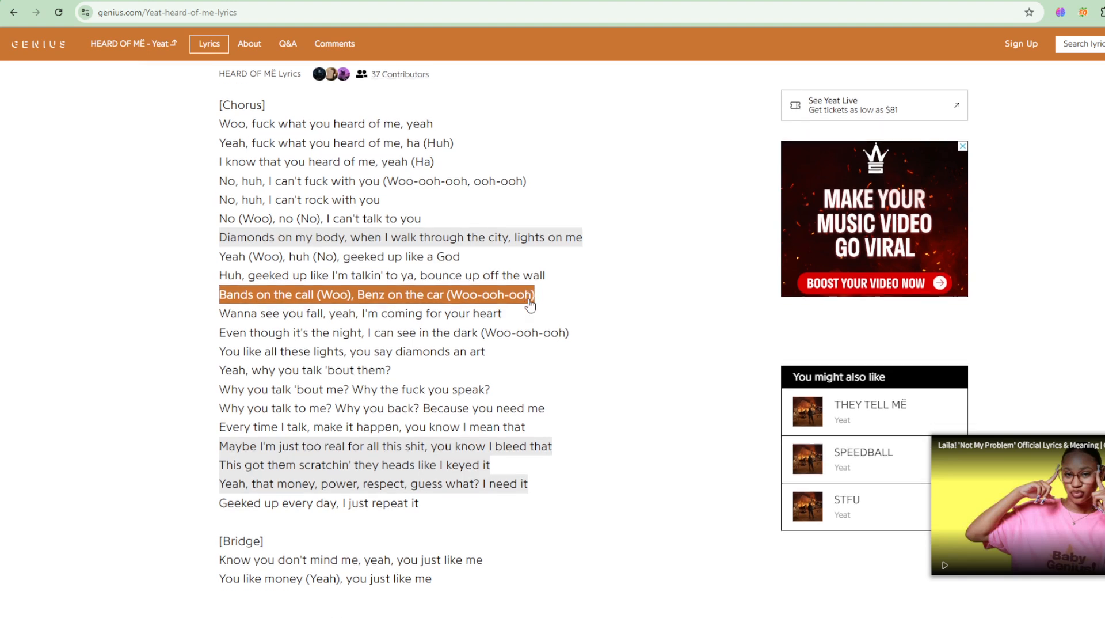
# Scroll past the first chorus to the [Bridge] and the opening of the repeated chorus.
pyautogui.scroll(-3)
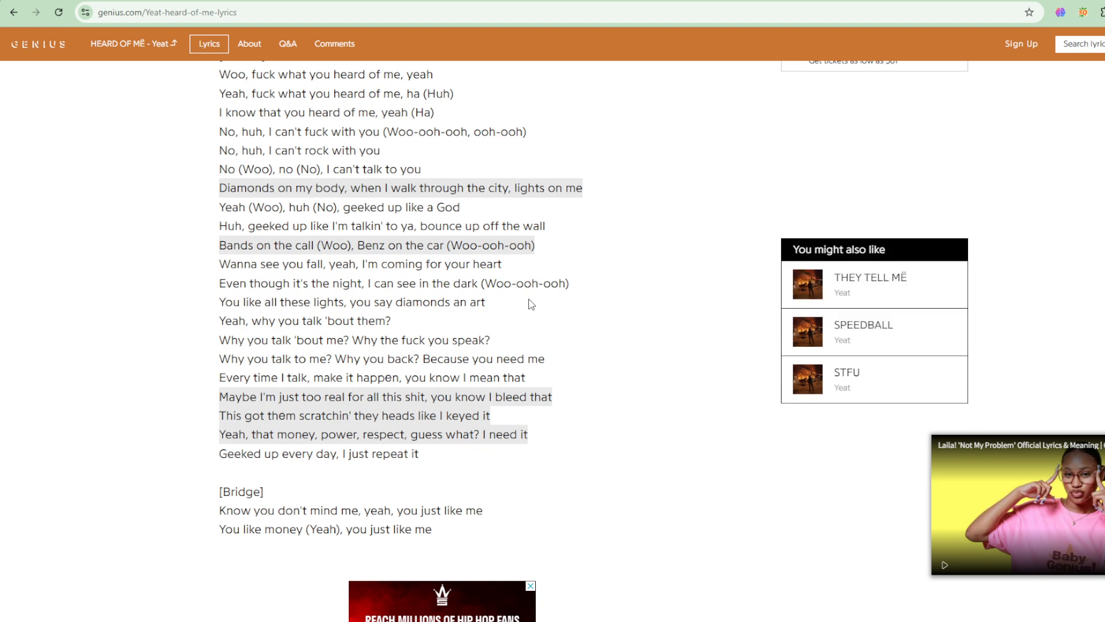
pyautogui.scroll(-3)
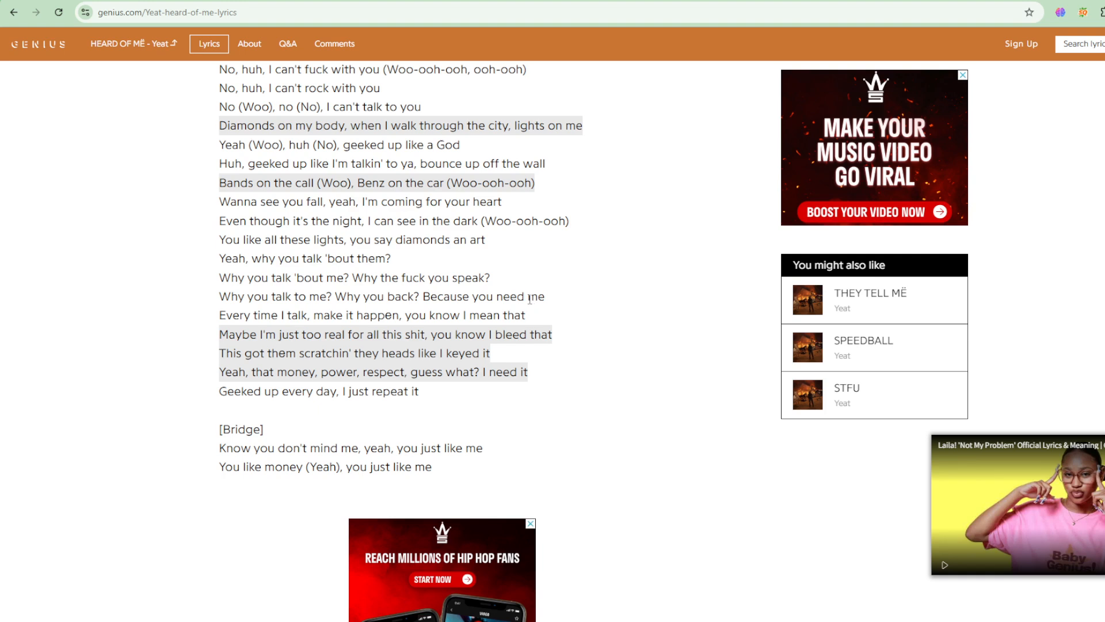
pyautogui.scroll(-3)
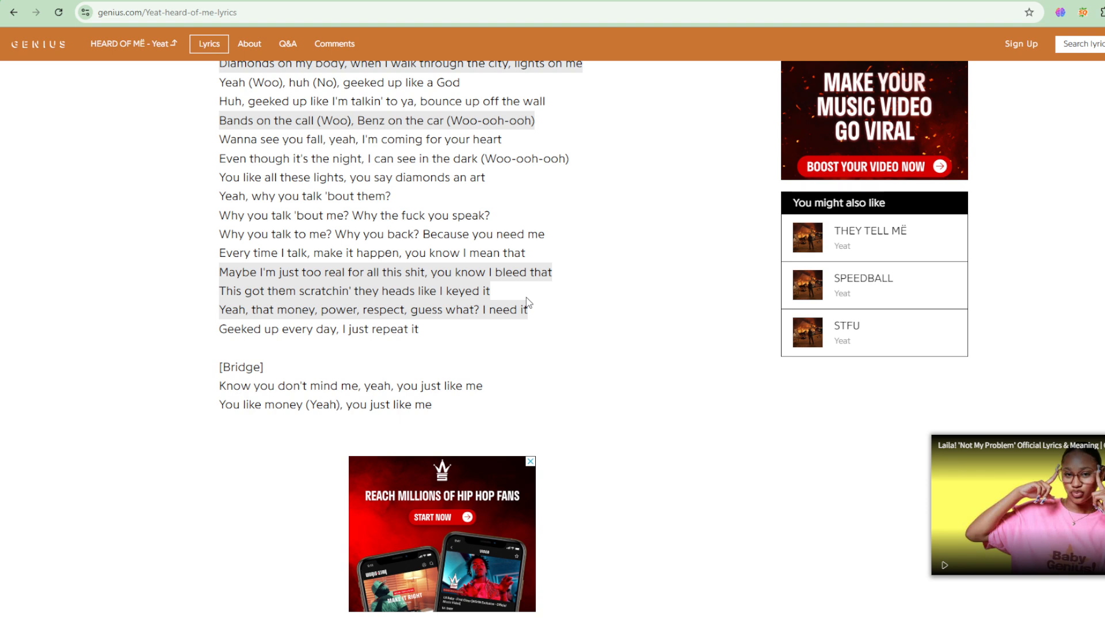
pyautogui.scroll(-3)
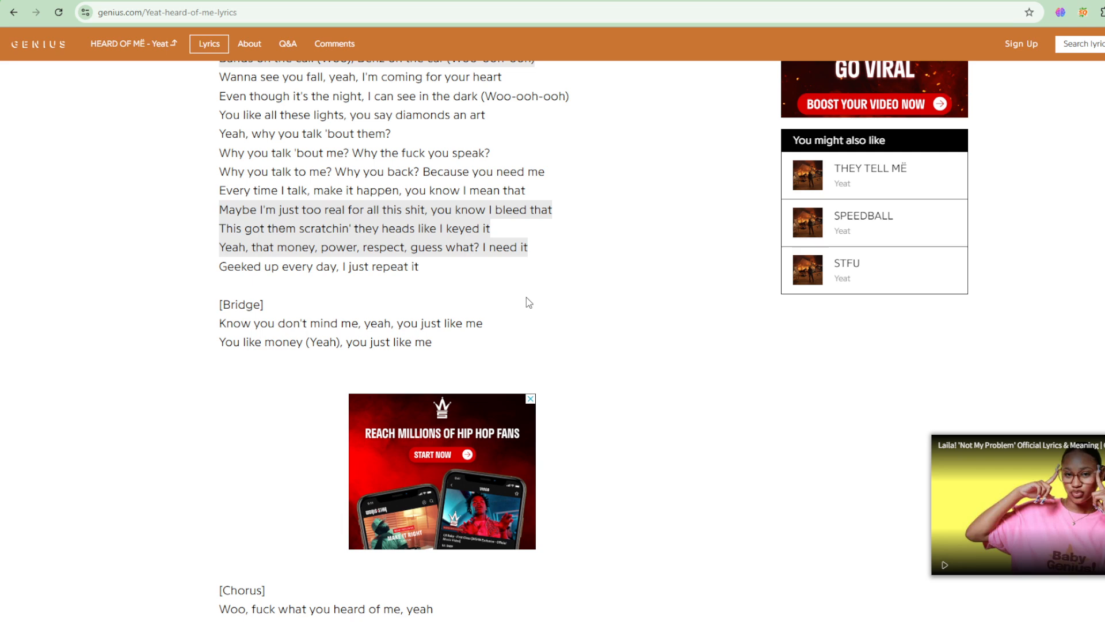
pyautogui.scroll(-3)
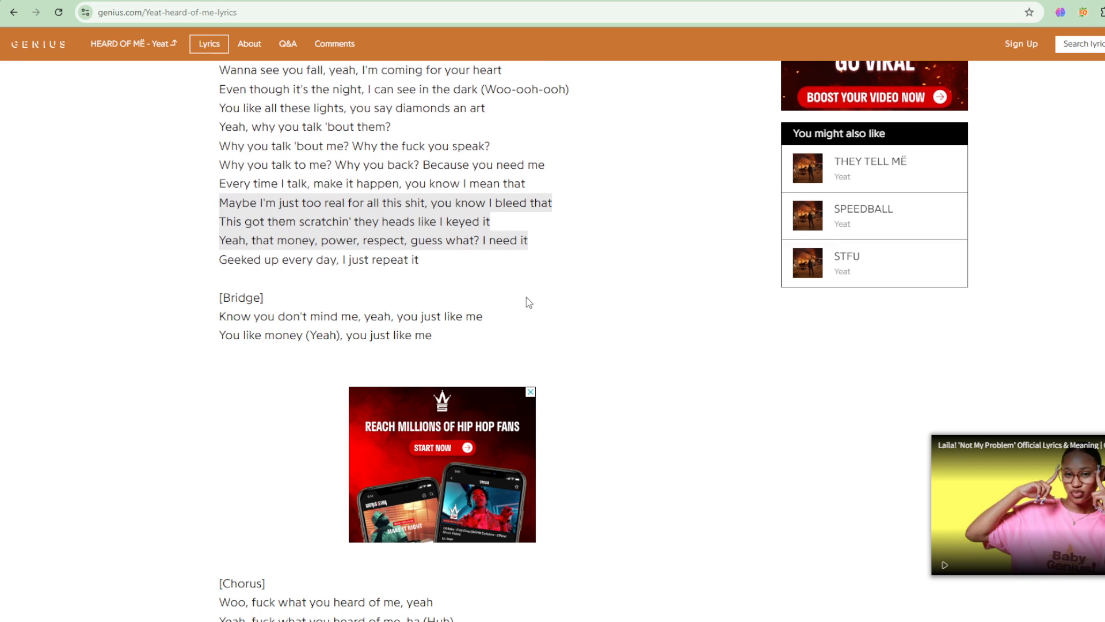
pyautogui.scroll(-3)
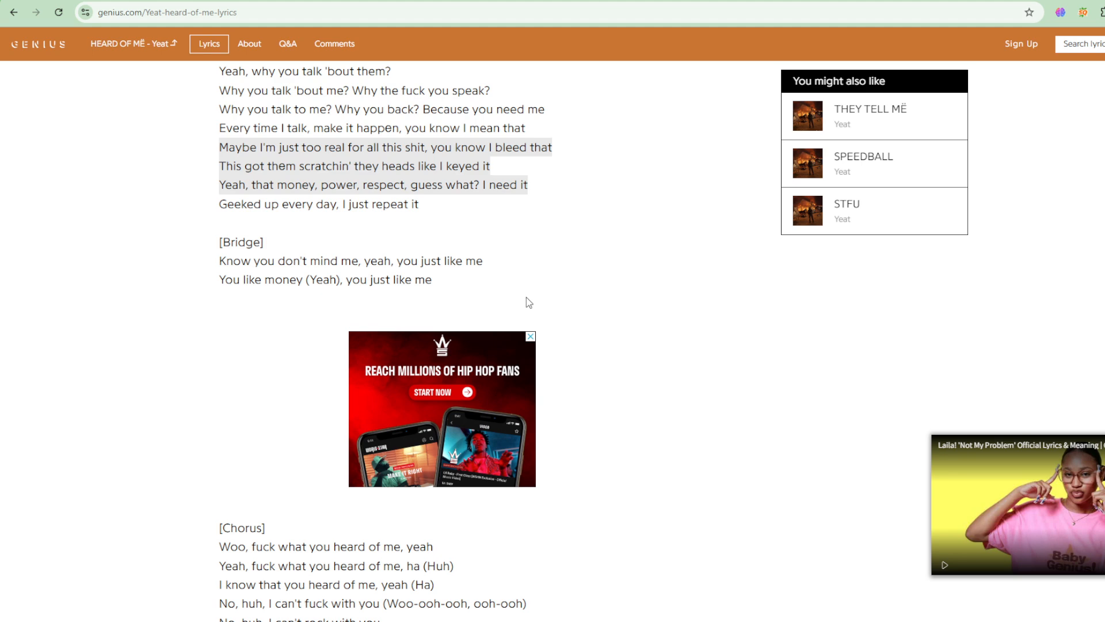
# Scroll until the second [Chorus] section sits near the top of the page.
pyautogui.scroll(-3)
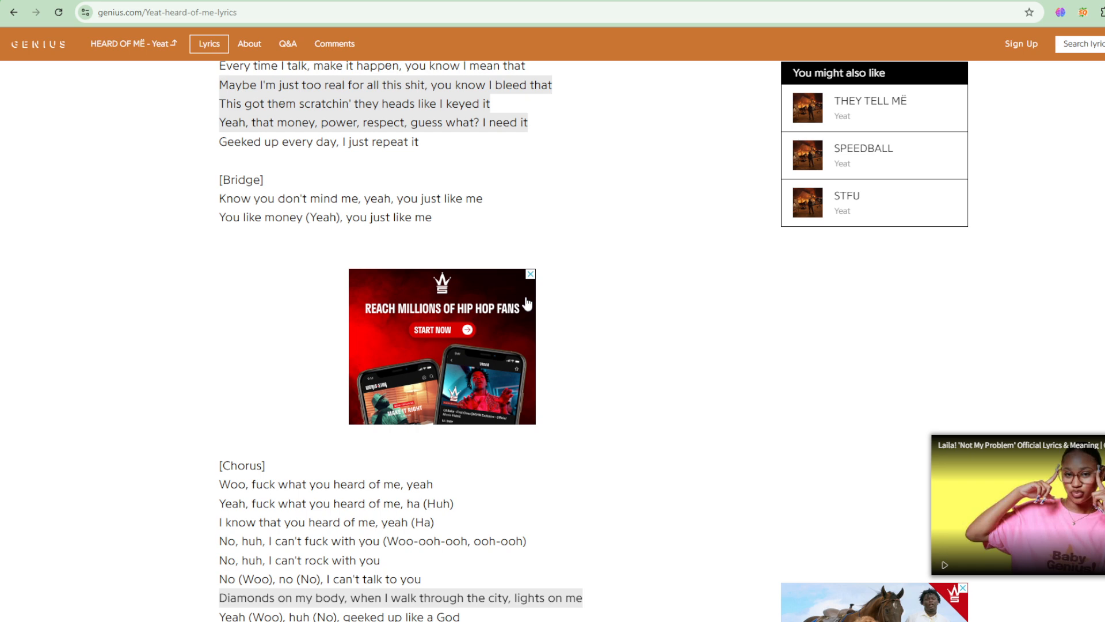
pyautogui.moveTo(527, 303)
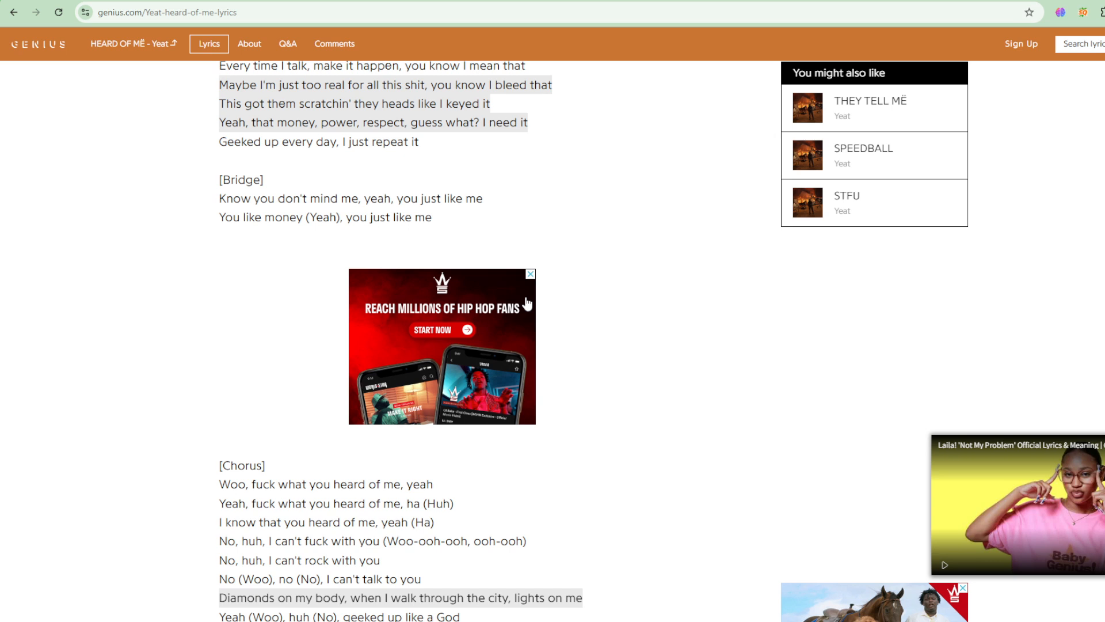
pyautogui.scroll(-3)
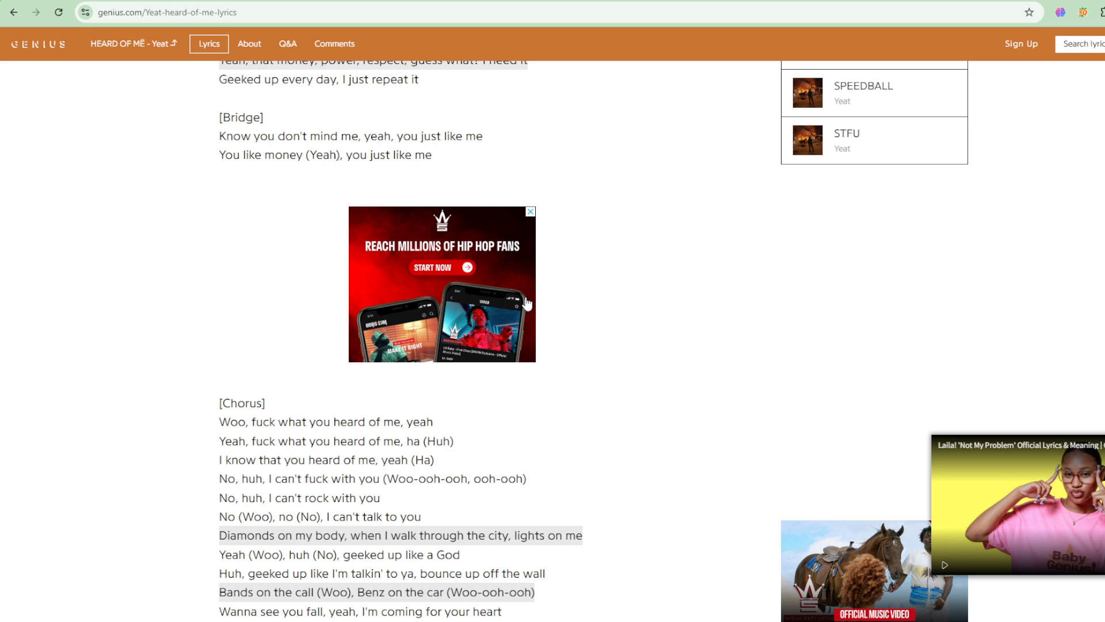
pyautogui.scroll(-3)
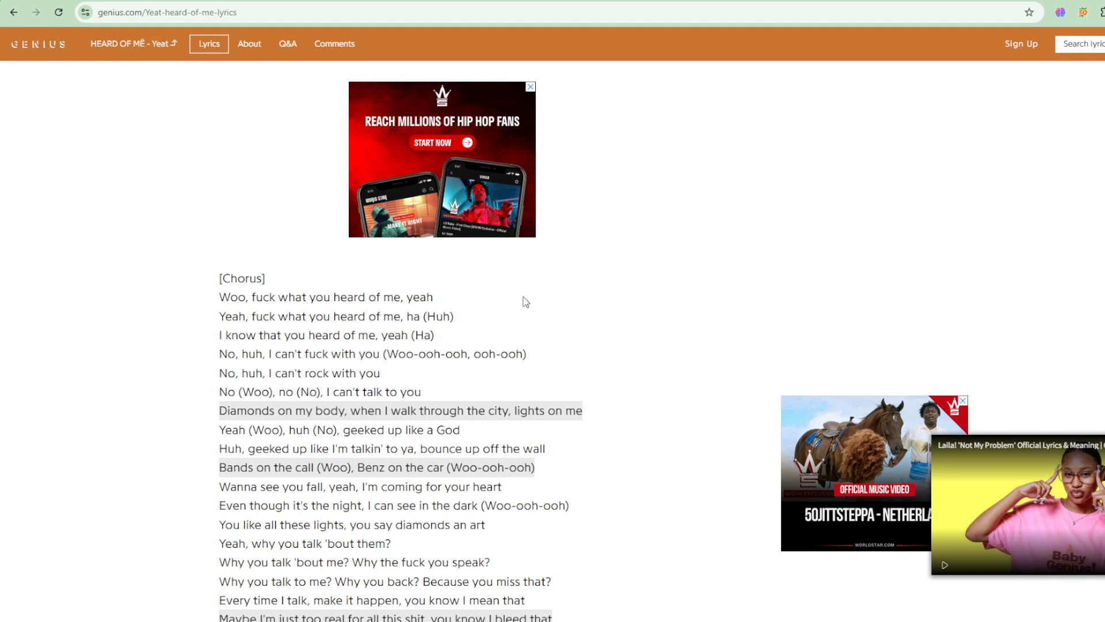
# Highlight the second-chorus line 'Diamonds on my body, when I walk through the city, lights on me' in orange.
pyautogui.click(530, 87)
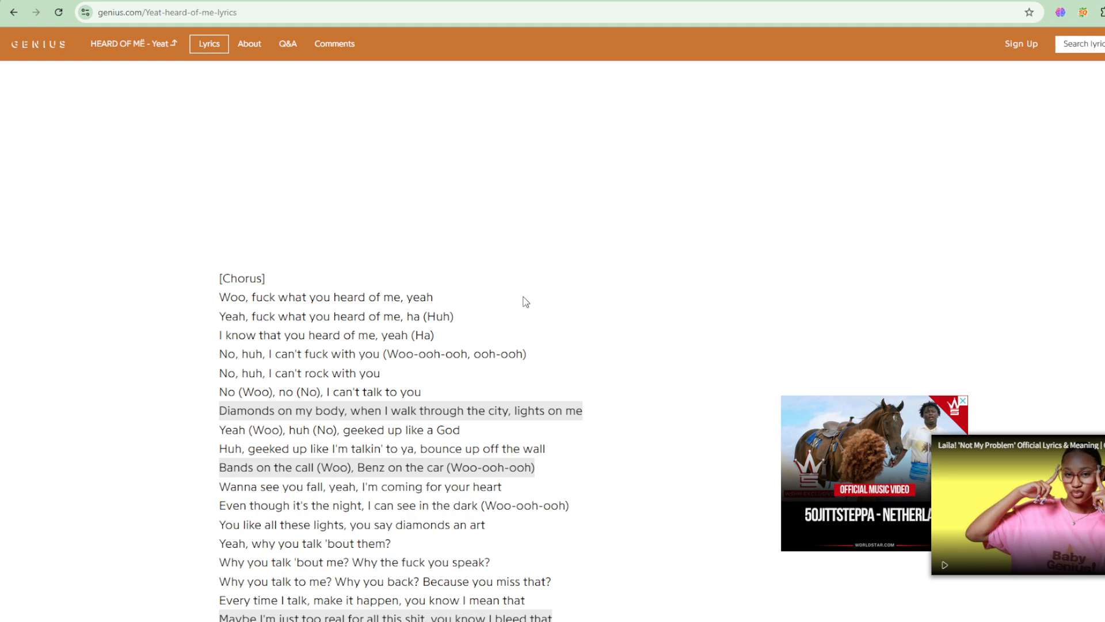
pyautogui.scroll(-3)
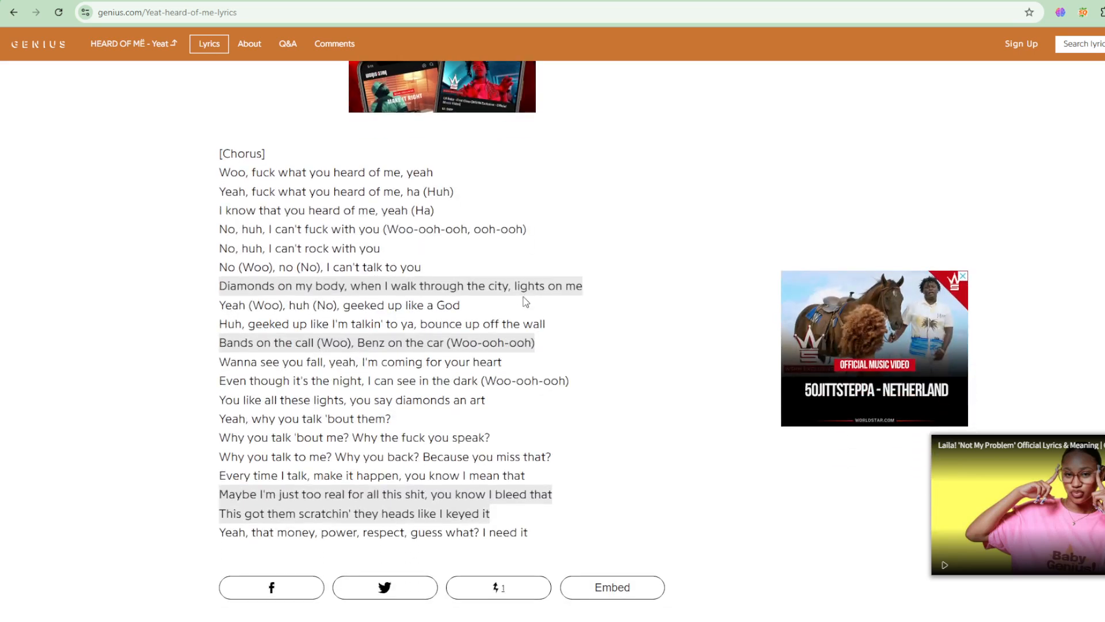
pyautogui.click(401, 286)
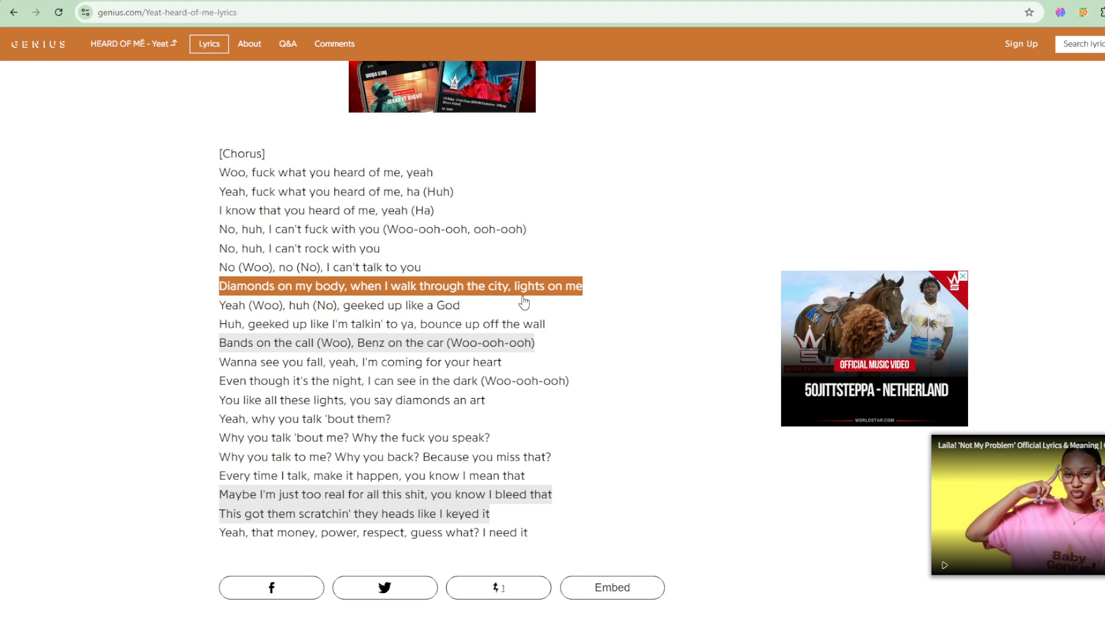
pyautogui.click(961, 275)
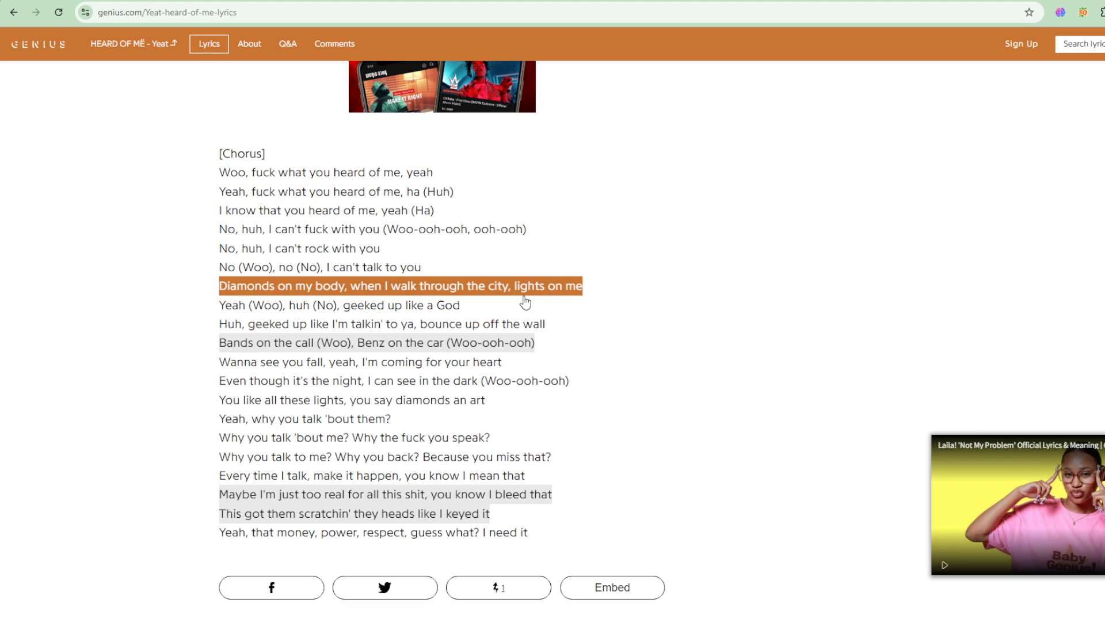